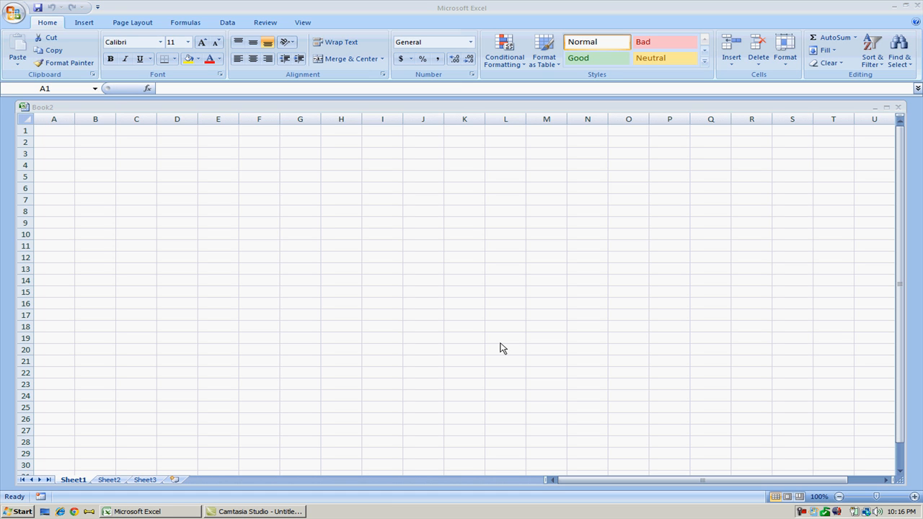
{"action": "mouse_move", "coordinate": [383, 84]}
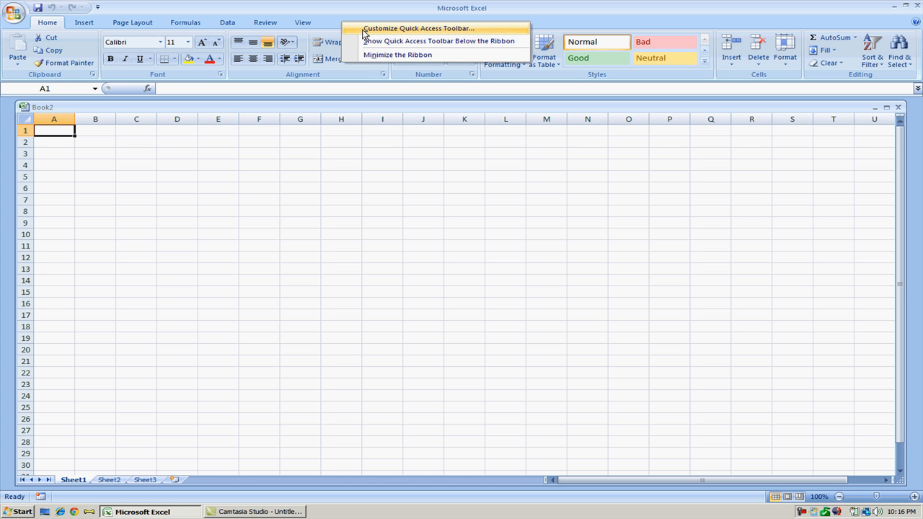
- Enable 'Show Developer tab in the Ribbon' under the Popular options and confirm
{"action": "left_click", "coordinate": [419, 28]}
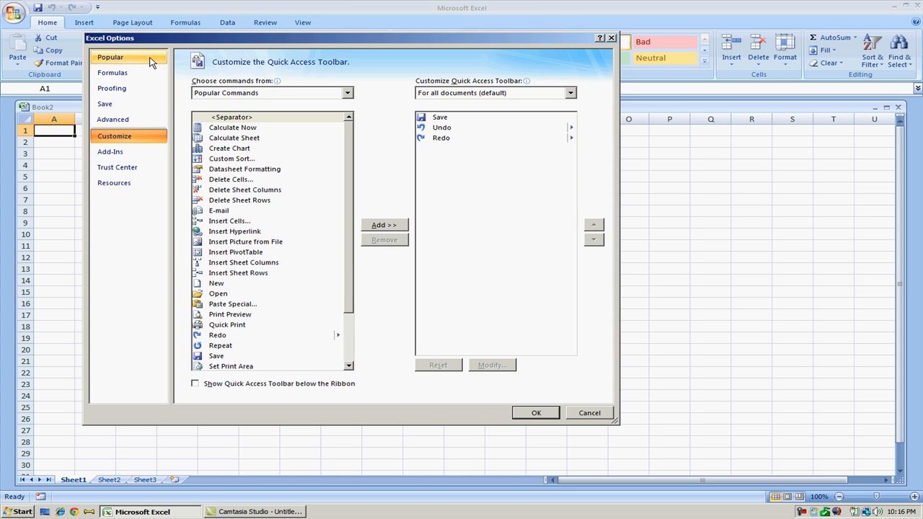
{"action": "left_click", "coordinate": [109, 58]}
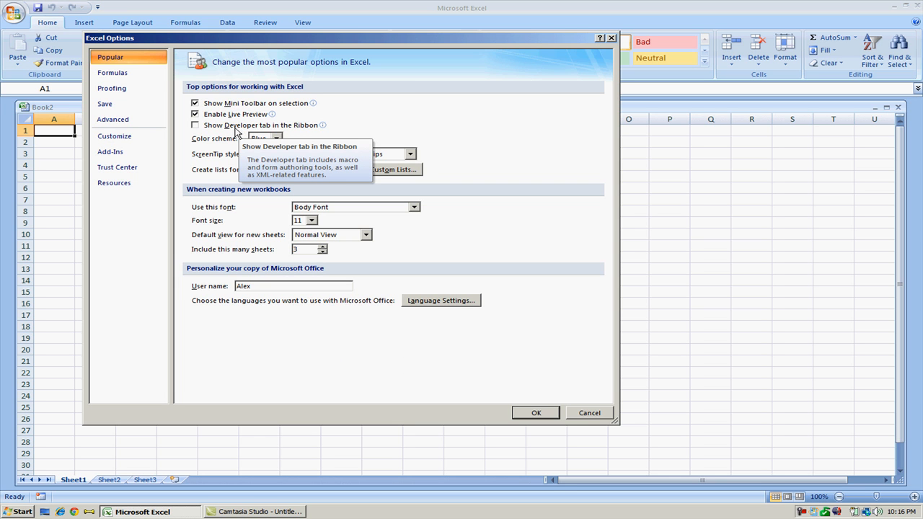
{"action": "left_click", "coordinate": [195, 124]}
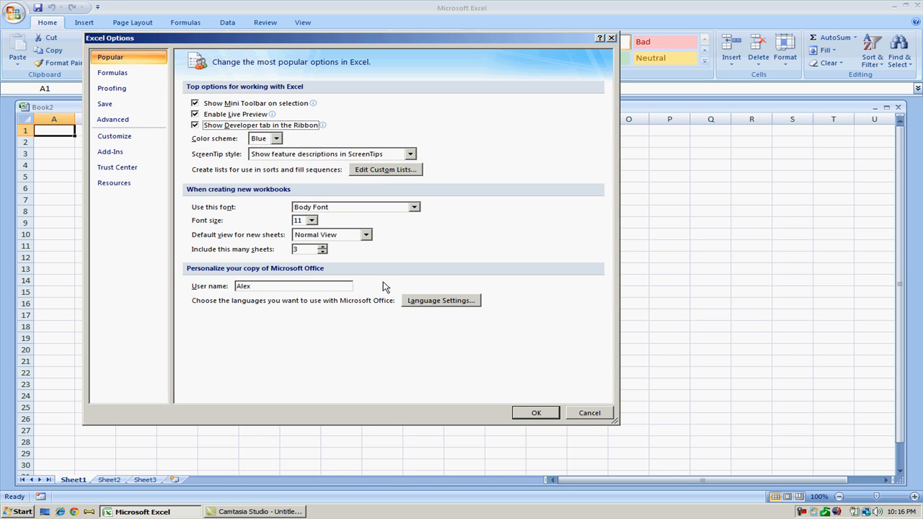
{"action": "left_click", "coordinate": [536, 413]}
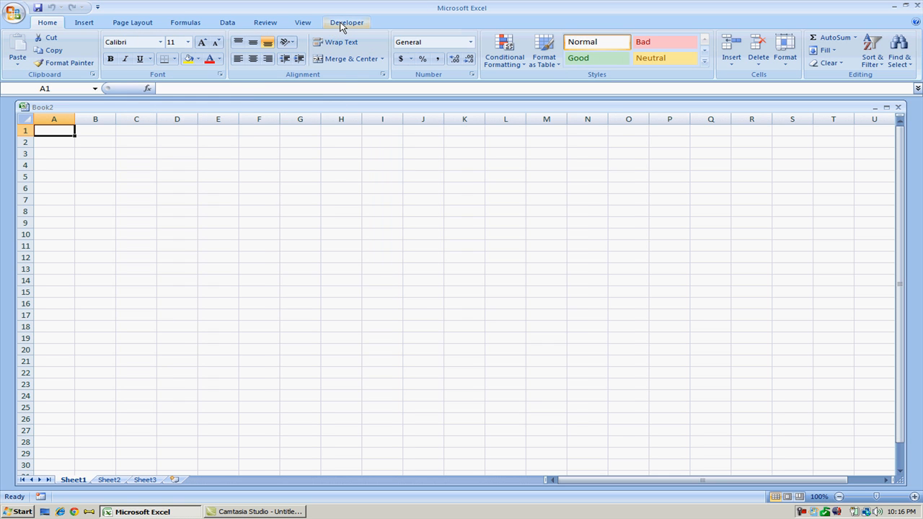
- Bring up the Developer tab with its Code, Controls, XML and Modify groups
{"action": "left_click", "coordinate": [346, 23]}
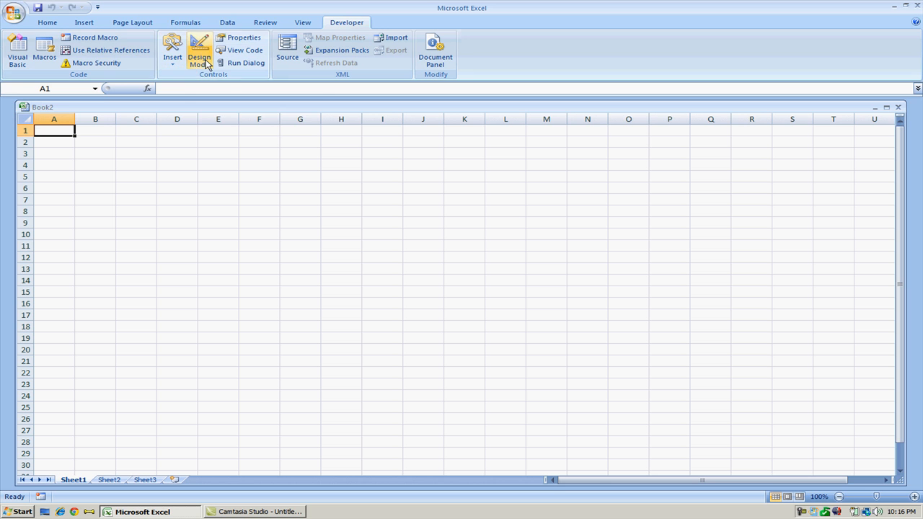
{"action": "mouse_move", "coordinate": [95, 63]}
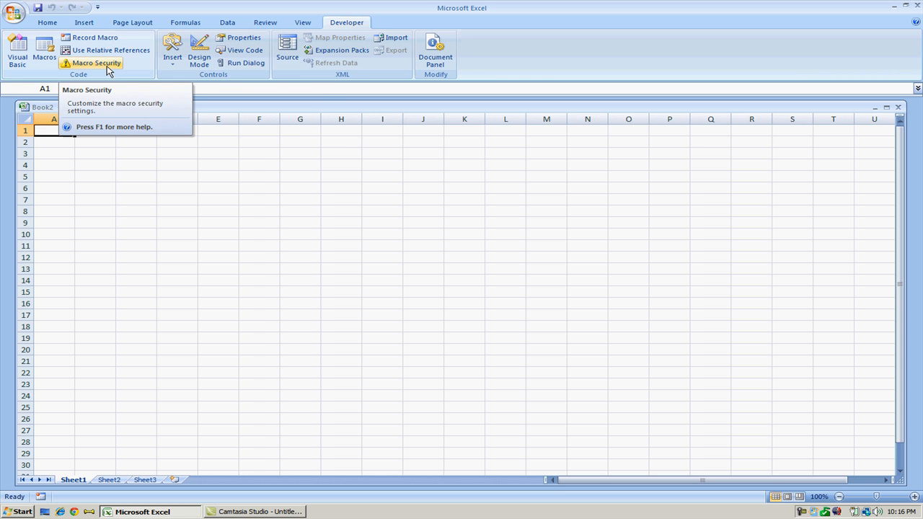
- In Macro Security, enable all macros and trust access to the VBA project object model
{"action": "left_click", "coordinate": [95, 64]}
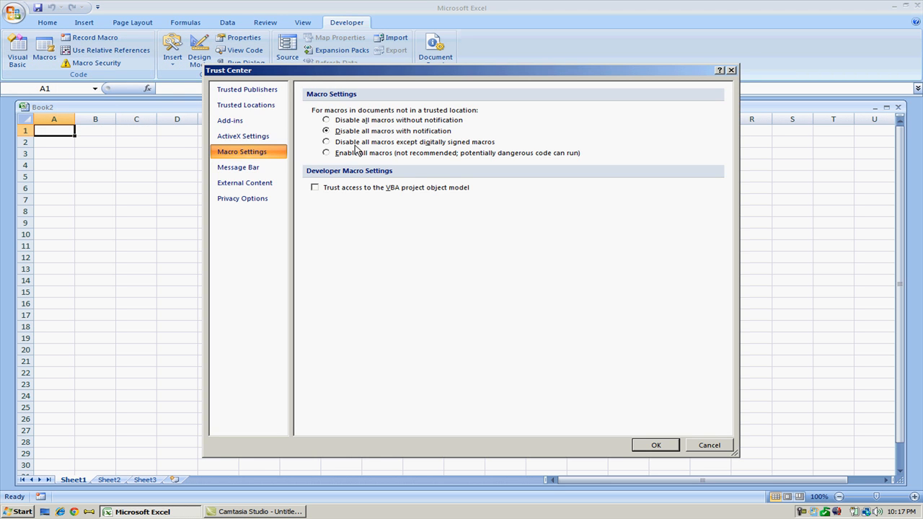
{"action": "mouse_move", "coordinate": [361, 153]}
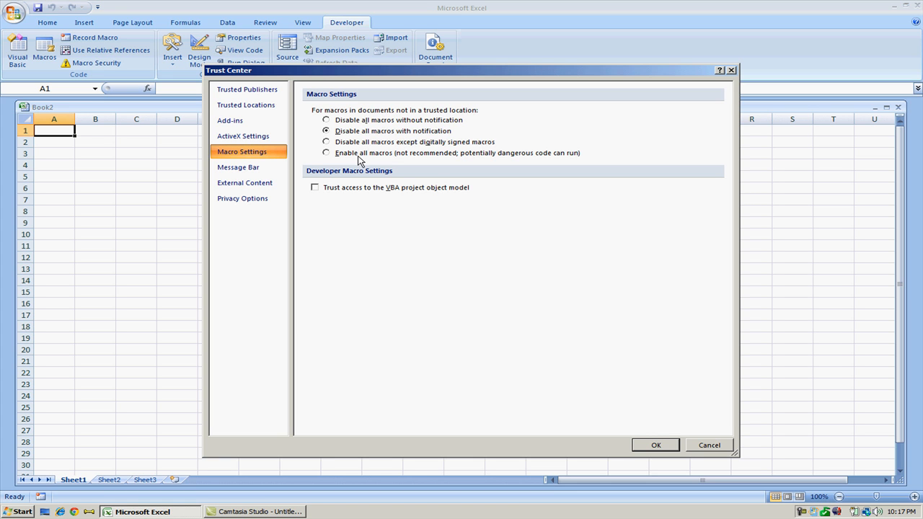
{"action": "mouse_move", "coordinate": [346, 162]}
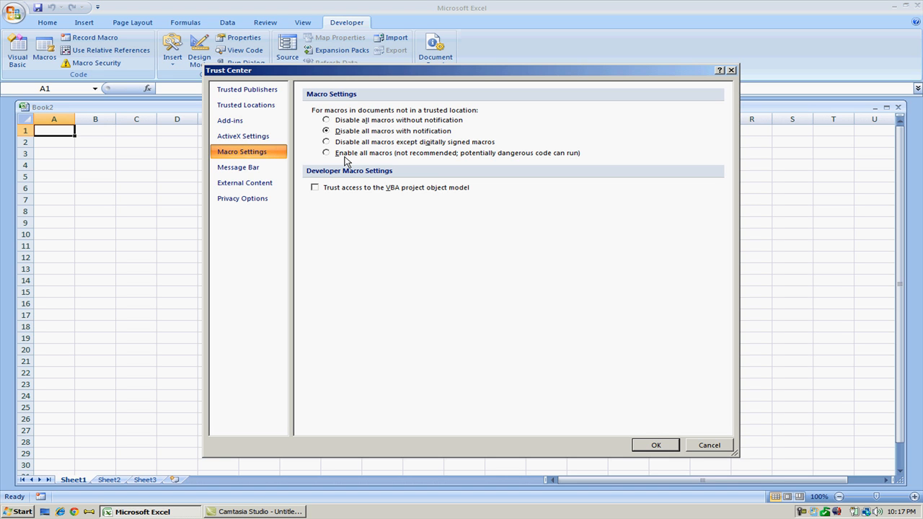
{"action": "left_click", "coordinate": [326, 153]}
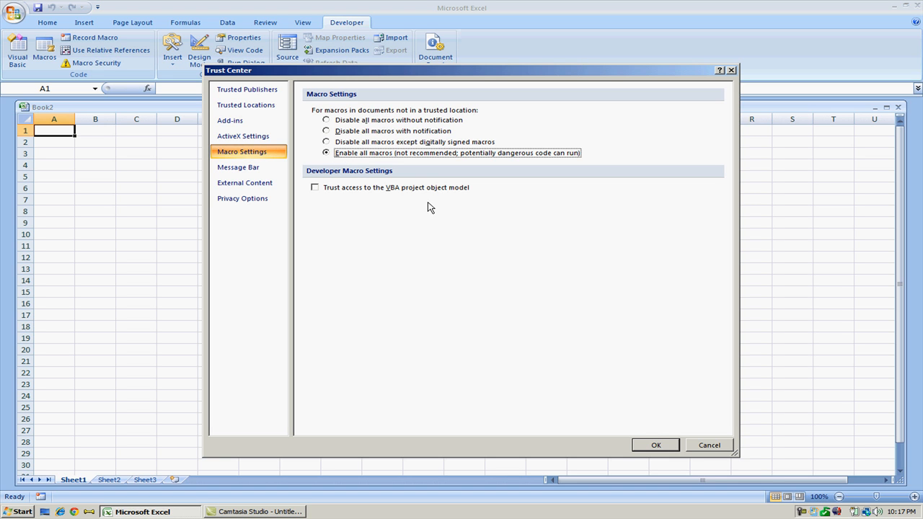
{"action": "mouse_move", "coordinate": [408, 199]}
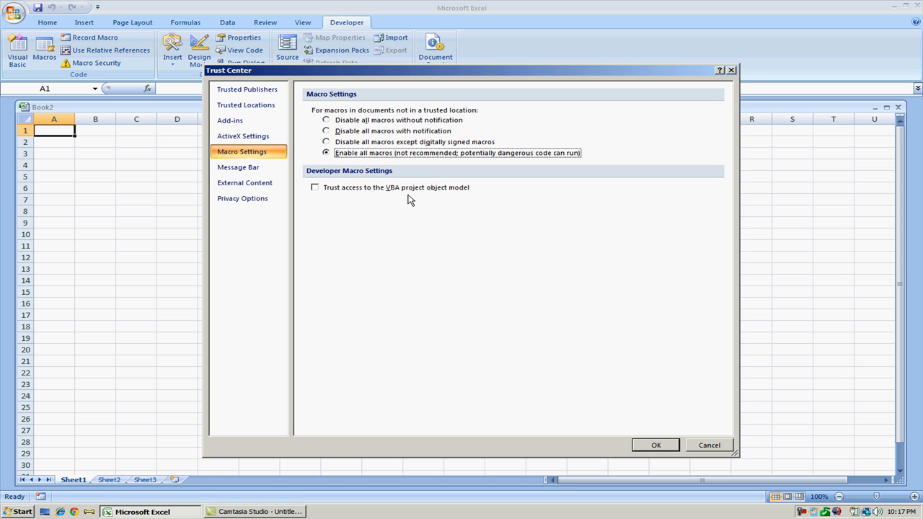
{"action": "mouse_move", "coordinate": [363, 195]}
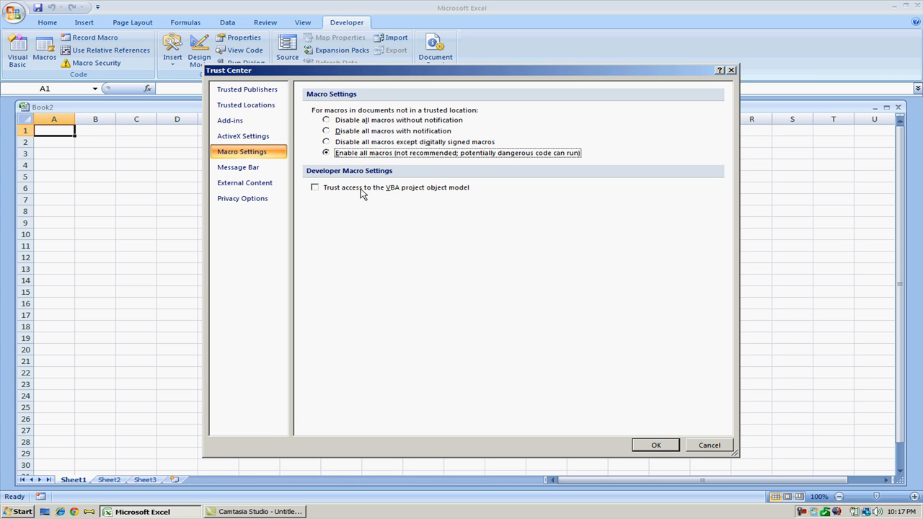
{"action": "left_click", "coordinate": [314, 188]}
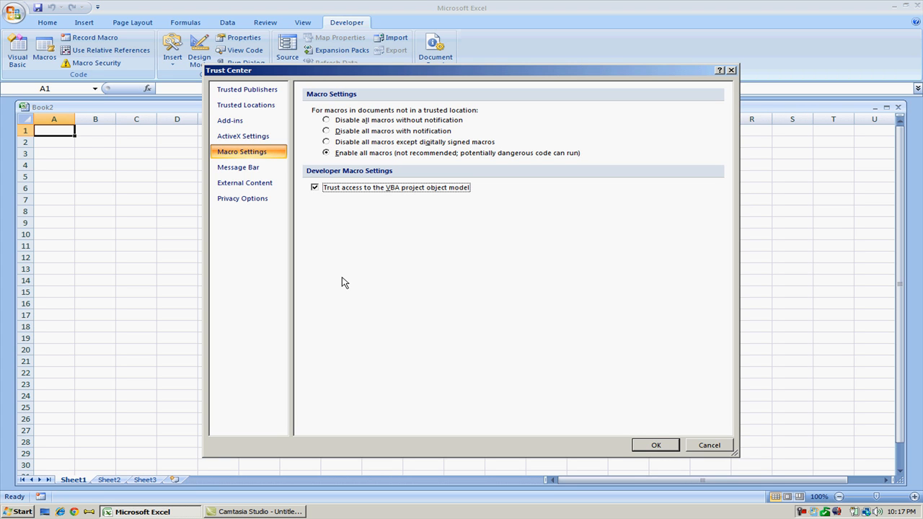
{"action": "mouse_move", "coordinate": [607, 435]}
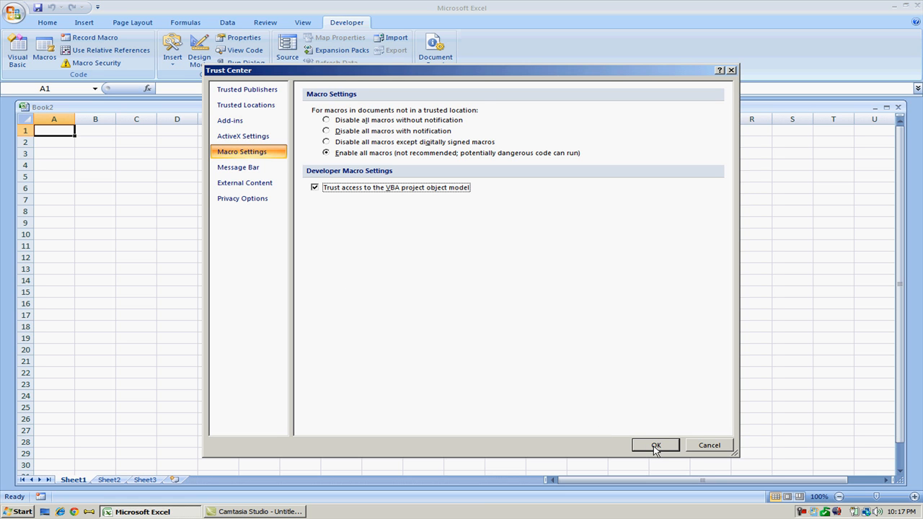
{"action": "left_click", "coordinate": [654, 444]}
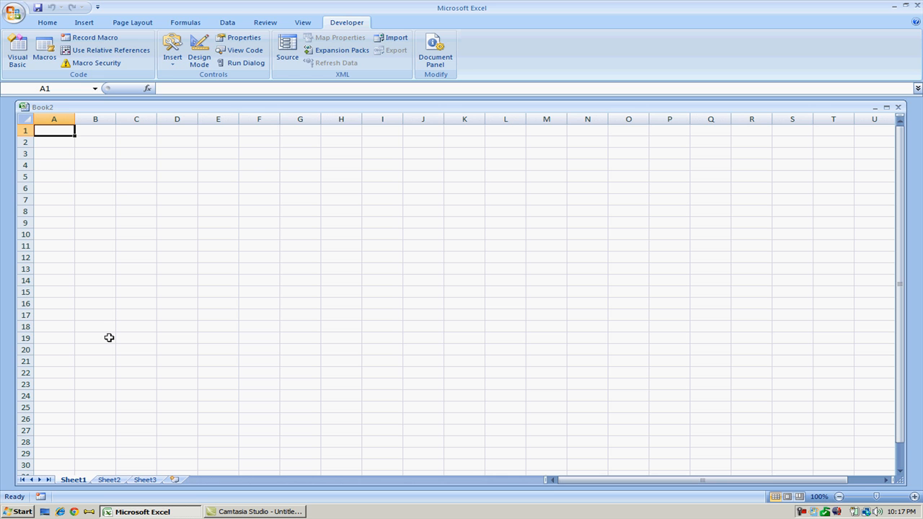
{"action": "mouse_move", "coordinate": [129, 196]}
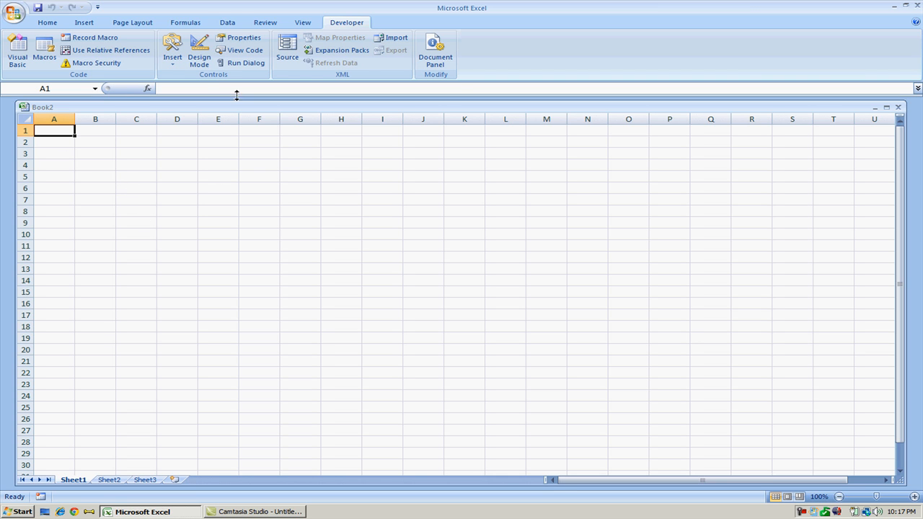
{"action": "mouse_move", "coordinate": [171, 50]}
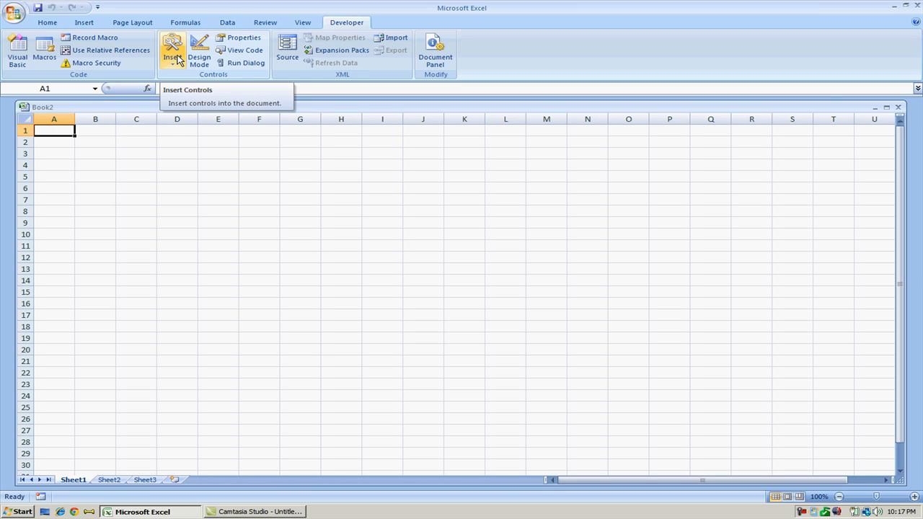
- Show the Insert gallery of Form and ActiveX controls on the Developer tab
{"action": "left_click", "coordinate": [173, 56]}
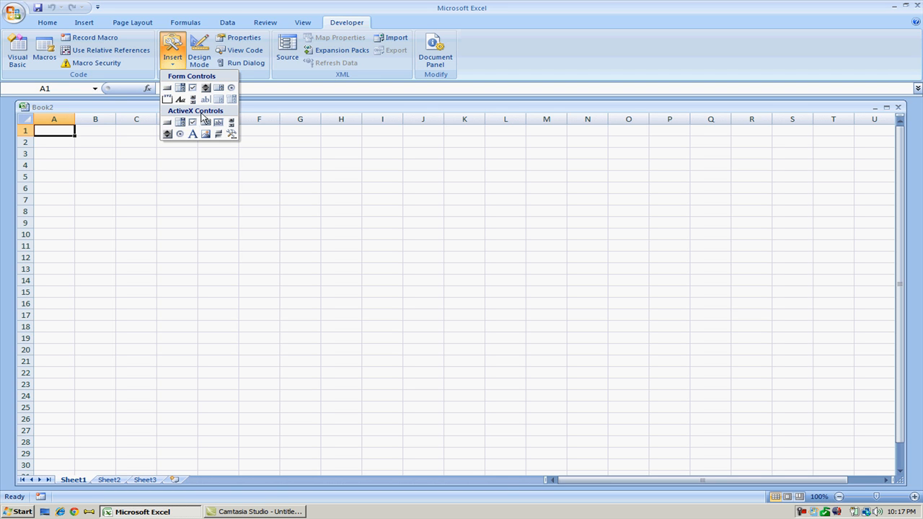
{"action": "mouse_move", "coordinate": [167, 121]}
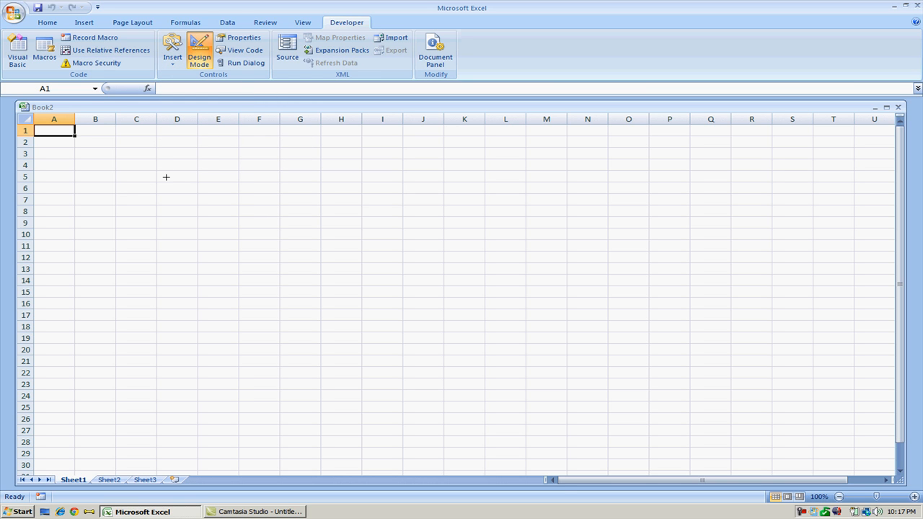
- Draw the ActiveX command button CommandButton1 over cells D4 to G5
{"action": "left_click_drag", "start_coordinate": [166, 156], "coordinate": [296, 176]}
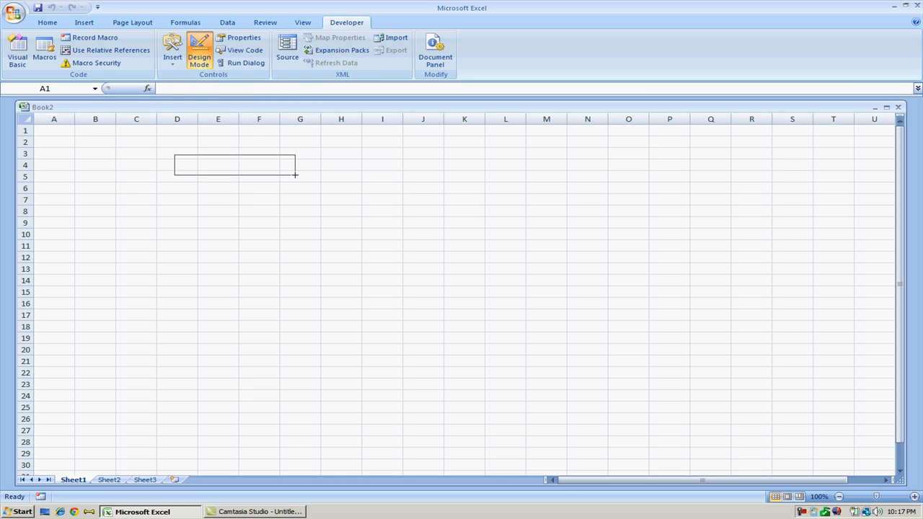
{"action": "left_click_drag", "start_coordinate": [175, 156], "coordinate": [294, 182]}
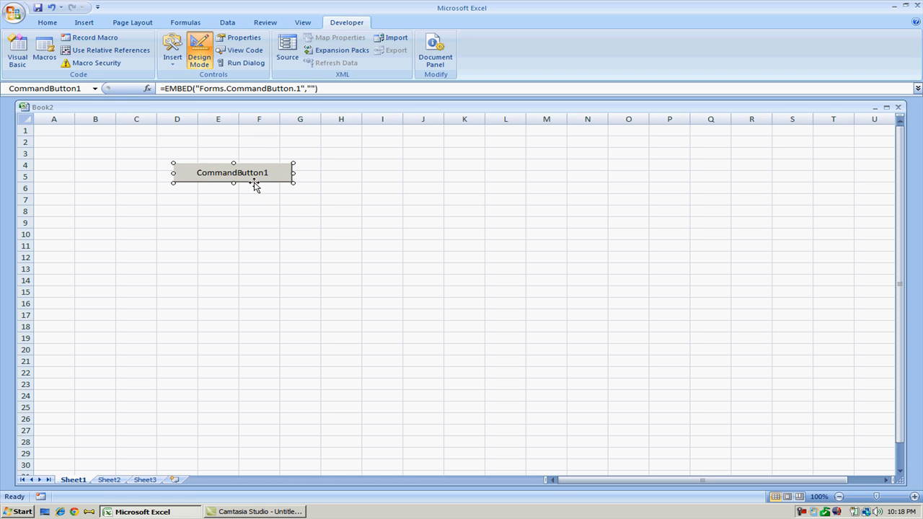
{"action": "mouse_move", "coordinate": [252, 178]}
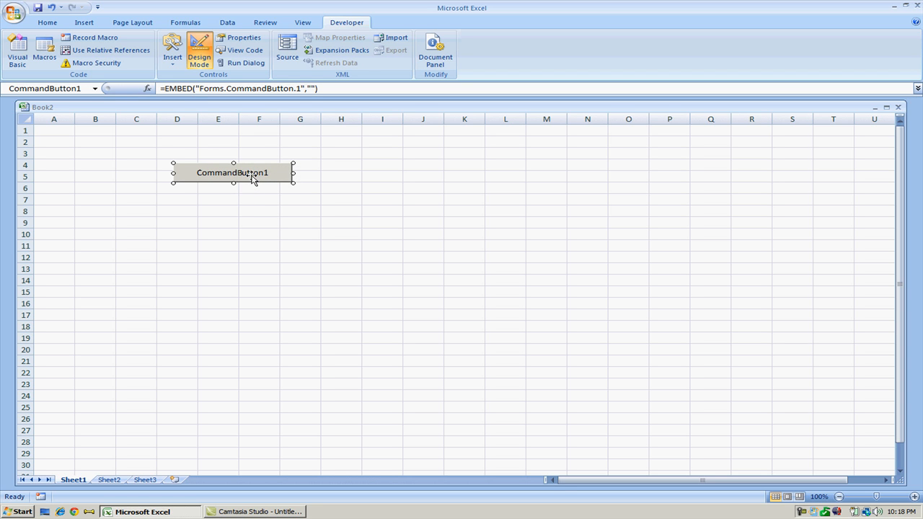
- Set the button's Caption property to 'Click Me!' via its Properties window
{"action": "right_click", "coordinate": [252, 176]}
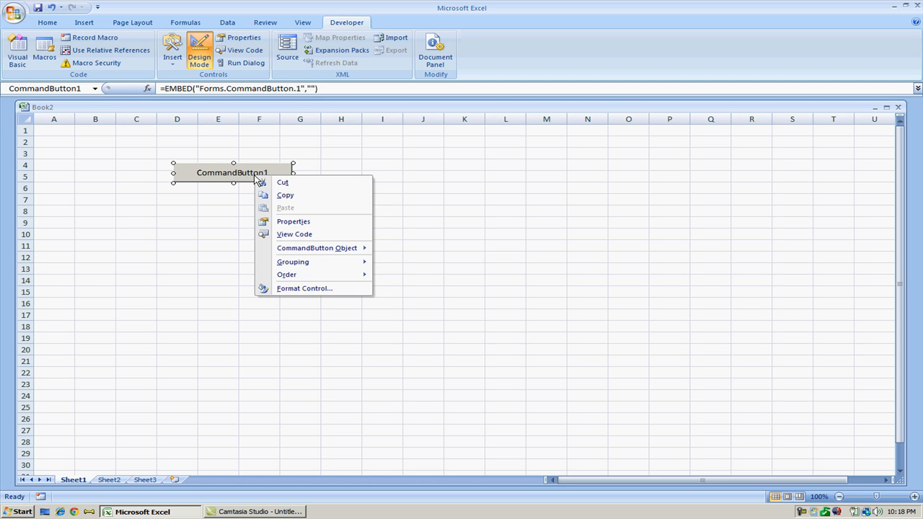
{"action": "left_click", "coordinate": [294, 222]}
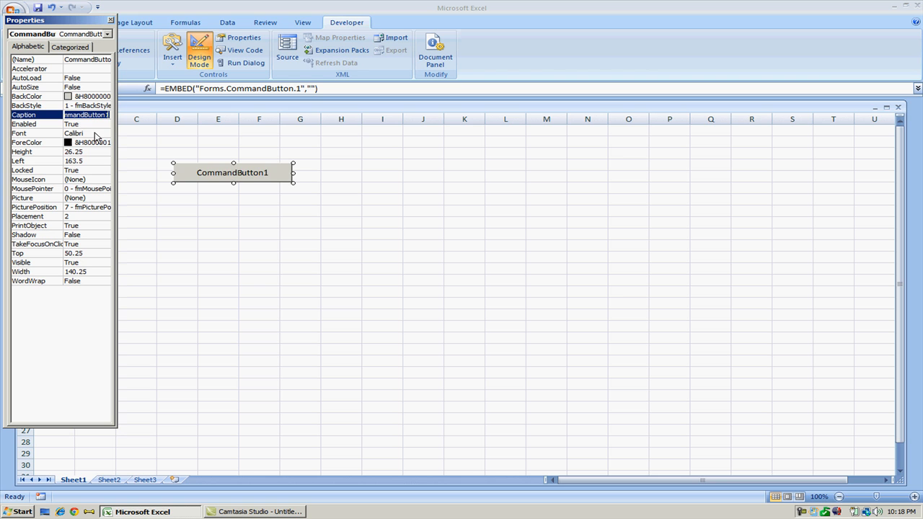
{"action": "type", "text": "Click Me!"}
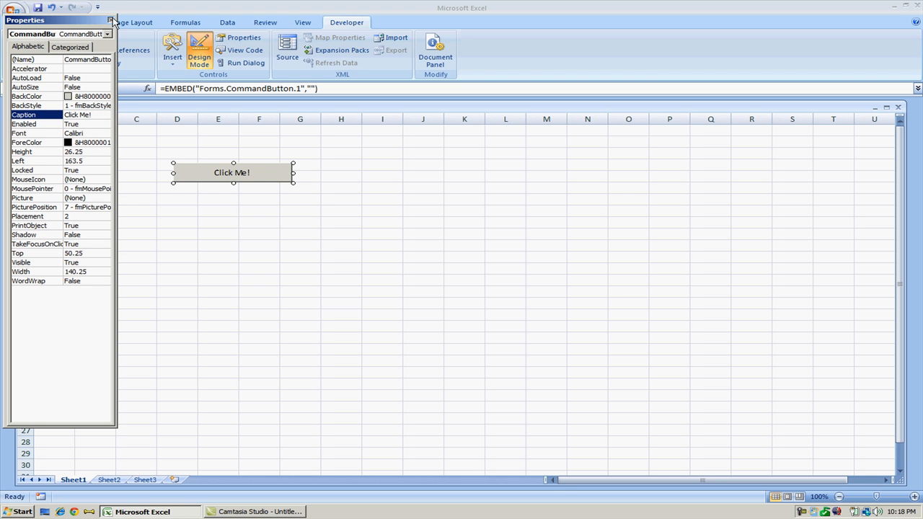
{"action": "left_click", "coordinate": [112, 20]}
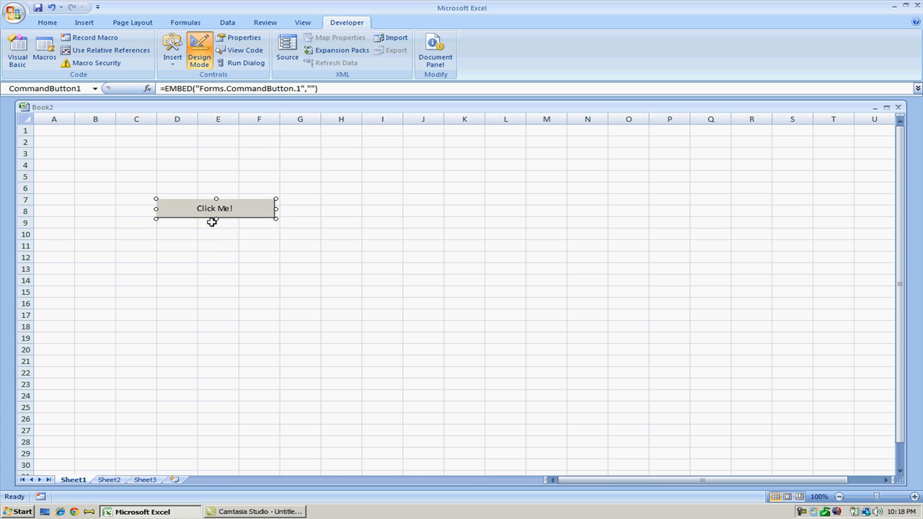
- Leave design mode to try the Click Me! button, then turn design mode back on
{"action": "left_click", "coordinate": [217, 245]}
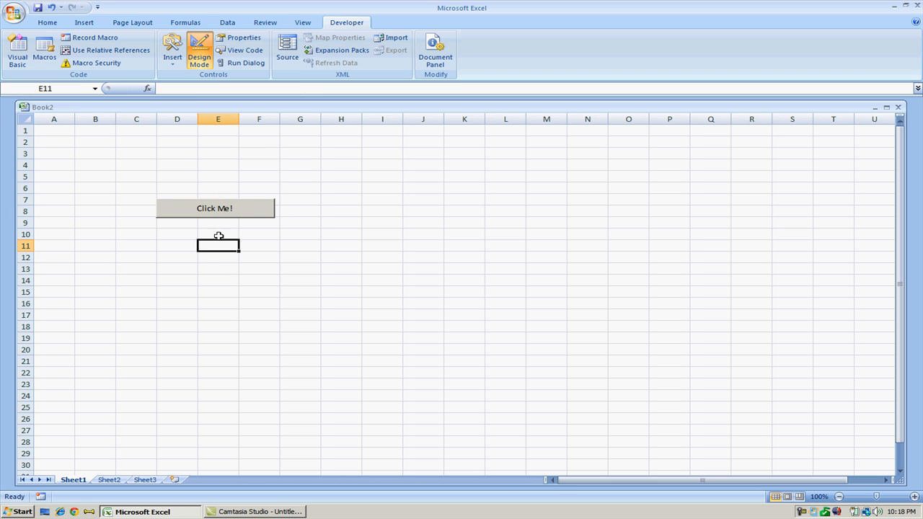
{"action": "left_click", "coordinate": [215, 208]}
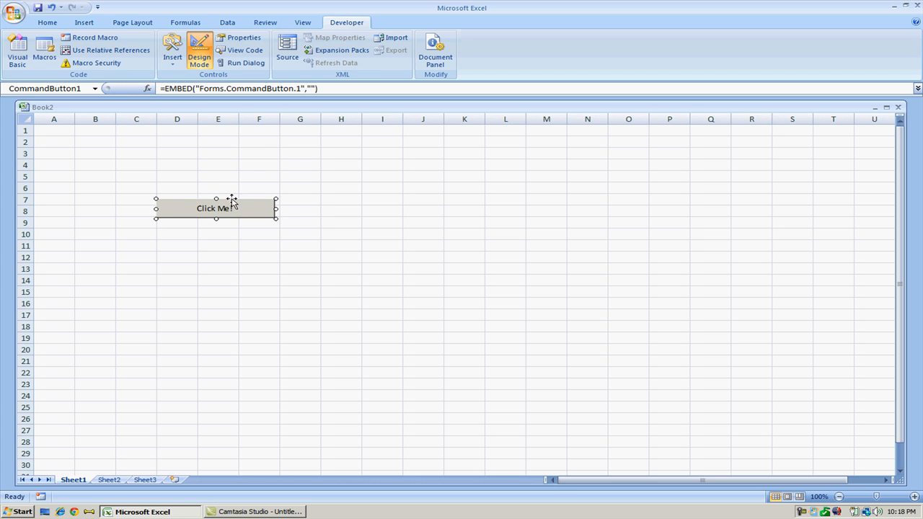
{"action": "mouse_move", "coordinate": [251, 210]}
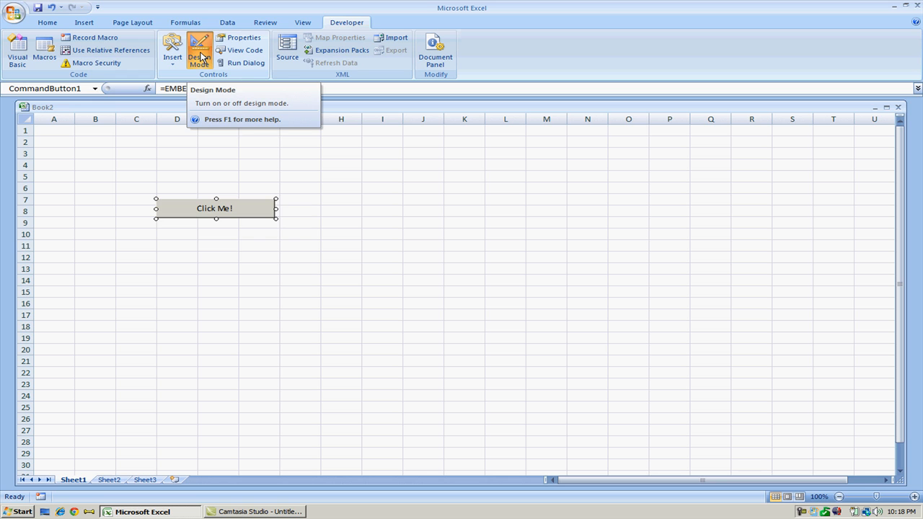
{"action": "left_click", "coordinate": [199, 49]}
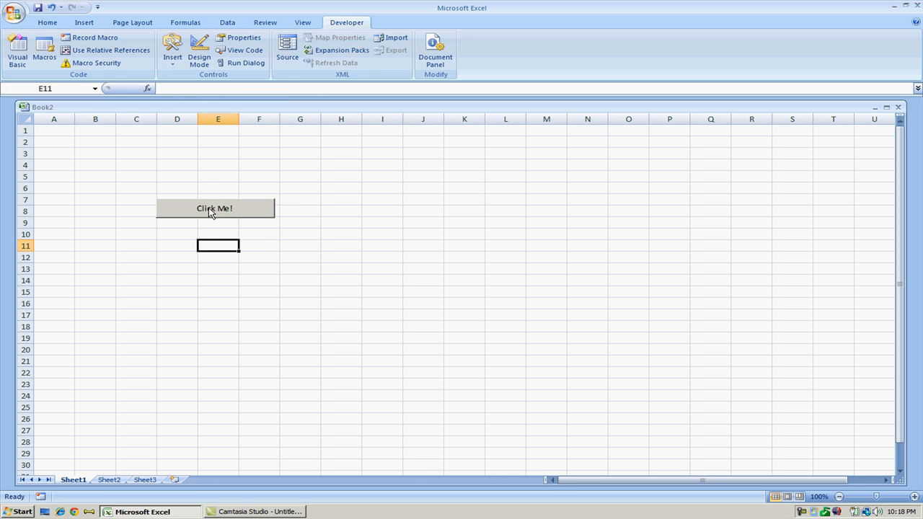
{"action": "left_click", "coordinate": [215, 207]}
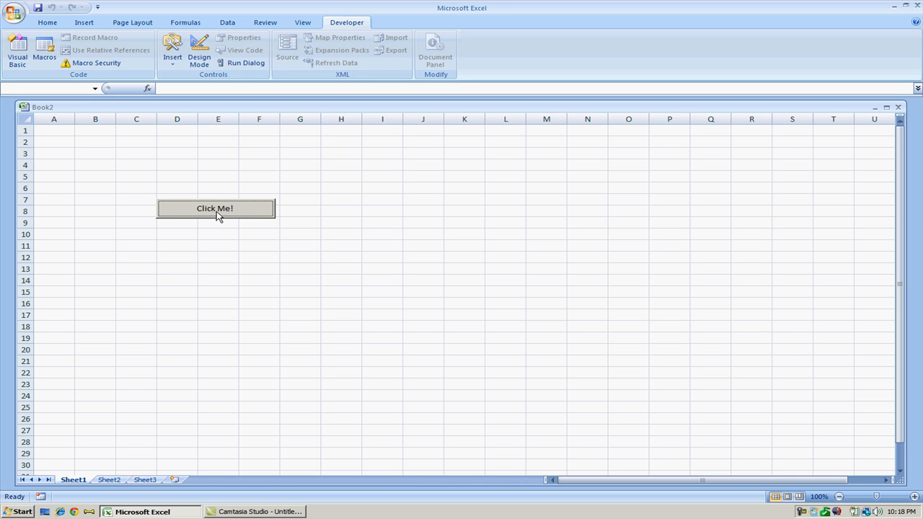
{"action": "mouse_move", "coordinate": [199, 51]}
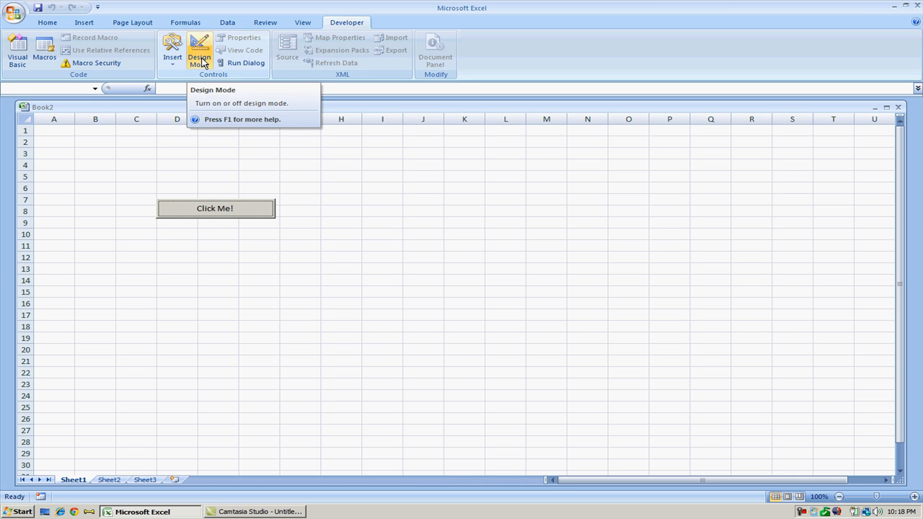
{"action": "left_click", "coordinate": [199, 49]}
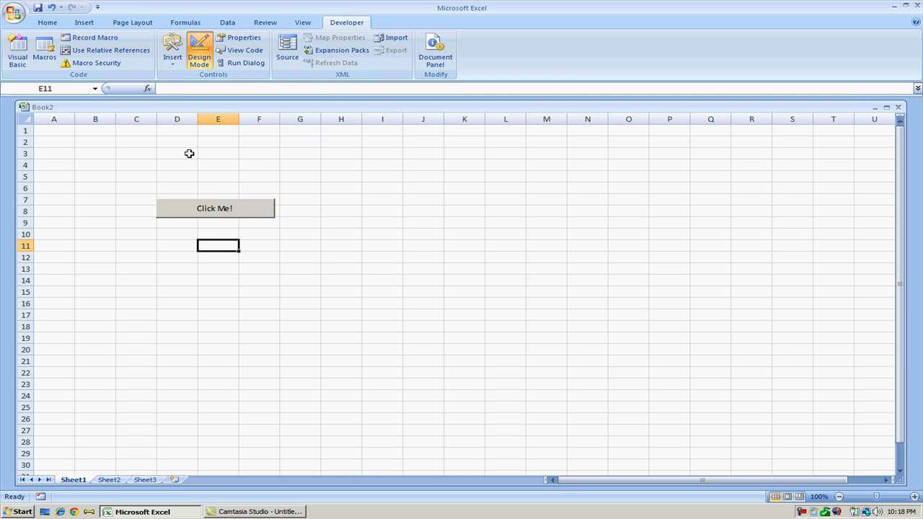
- Enter 'This is just a test.' in cell D3 and reselect the Click Me! button
{"action": "left_click", "coordinate": [176, 153]}
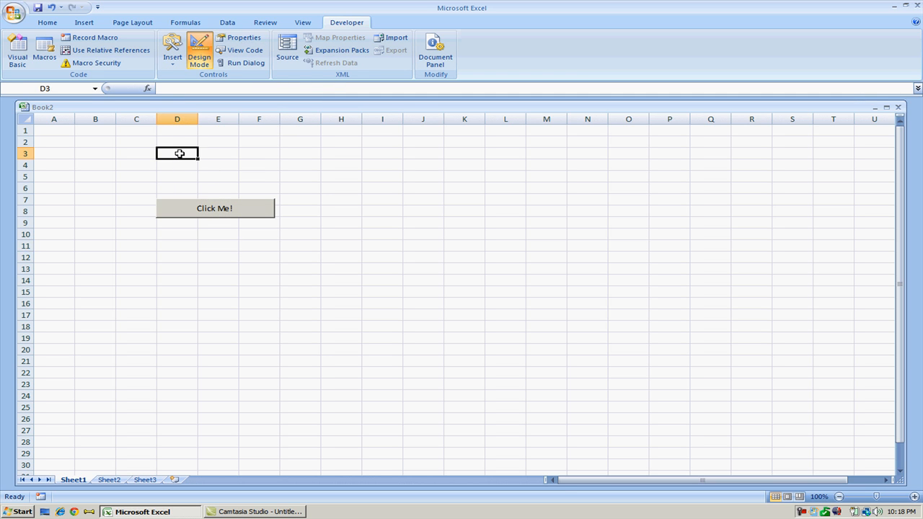
{"action": "mouse_move", "coordinate": [202, 139]}
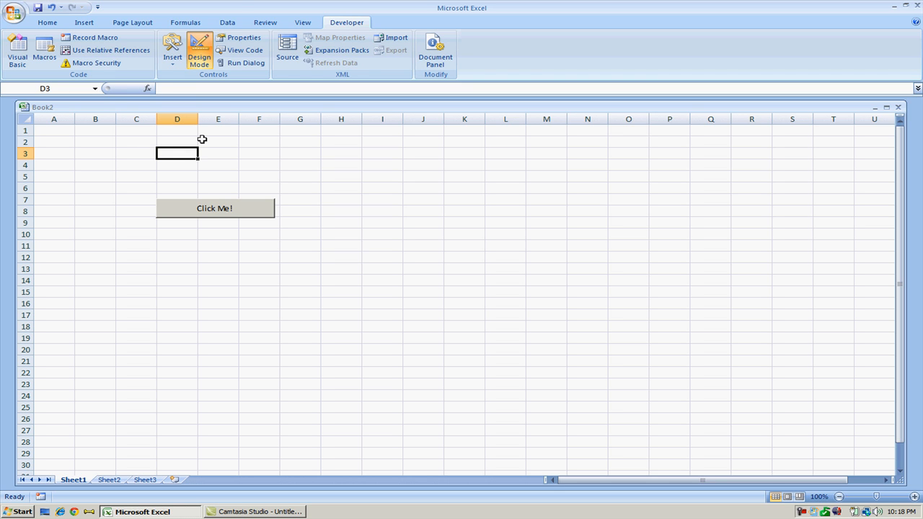
{"action": "type", "text": "This is jus"}
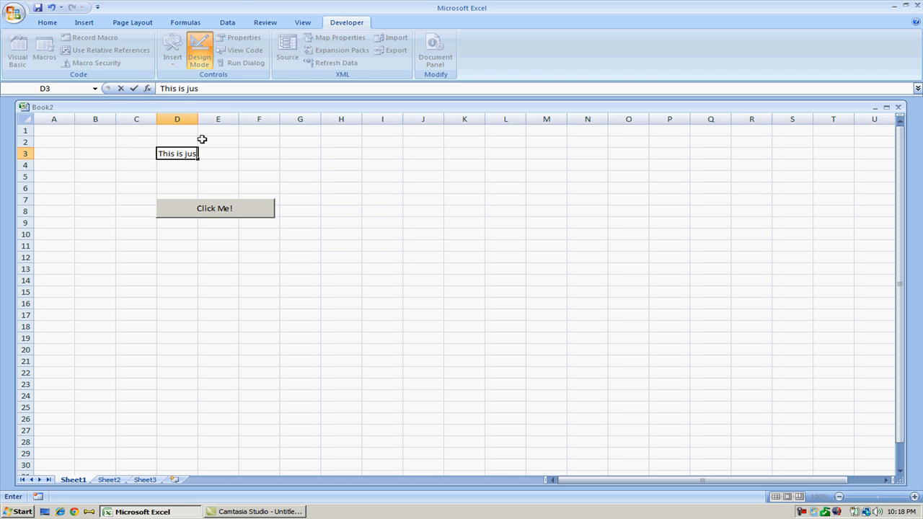
{"action": "key", "text": "Return"}
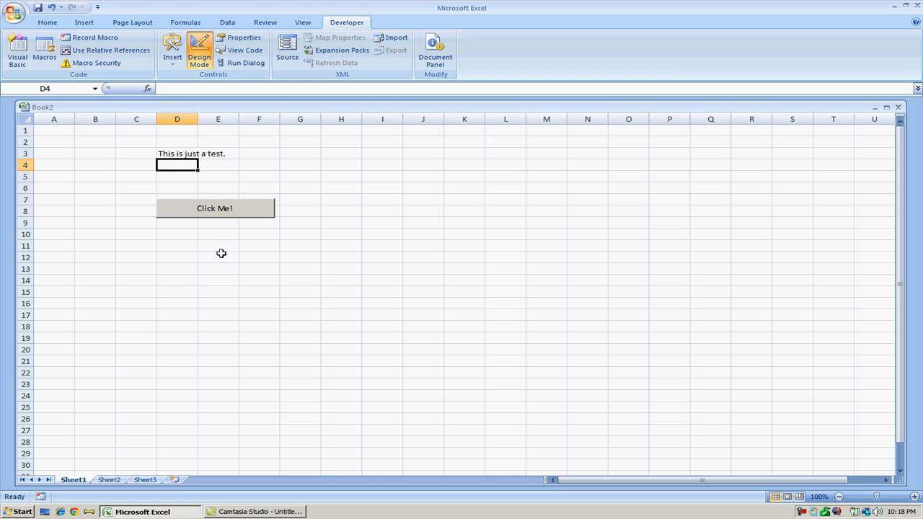
{"action": "left_click", "coordinate": [199, 51]}
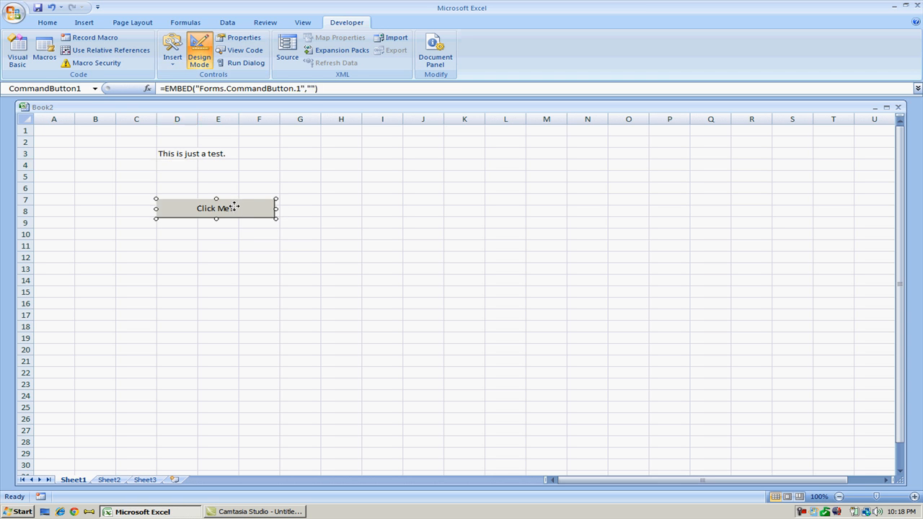
- Create the empty CommandButton1_Click procedure in Sheet1's code, keep the Click event, and return to cell D3 in Excel
{"action": "double_click", "coordinate": [216, 208]}
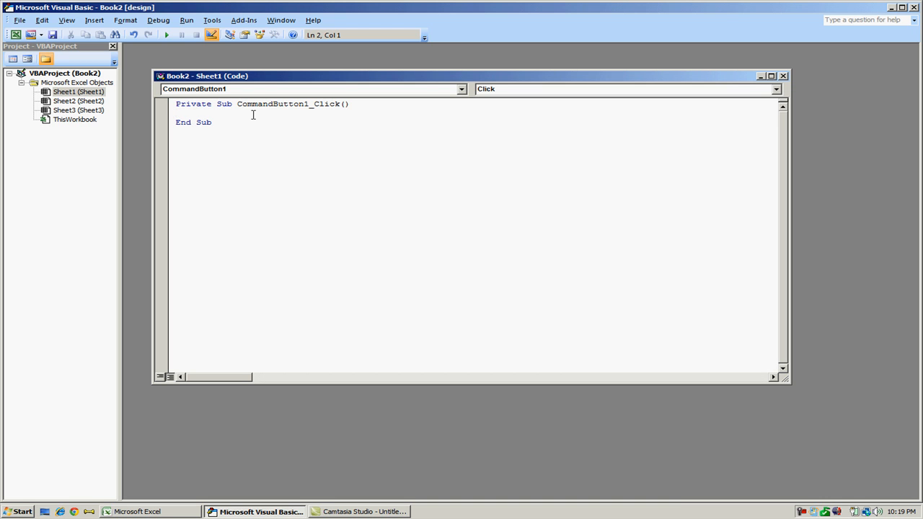
{"action": "double_click", "coordinate": [272, 104]}
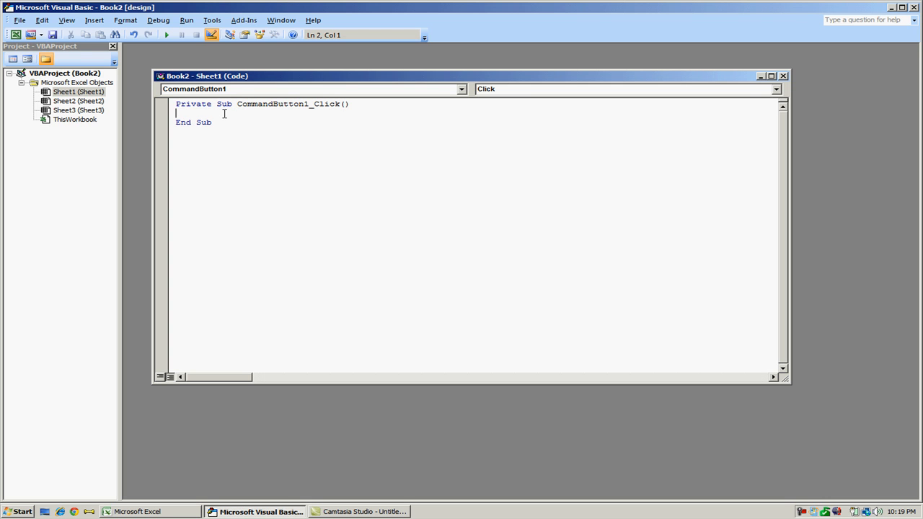
{"action": "left_click", "coordinate": [775, 89]}
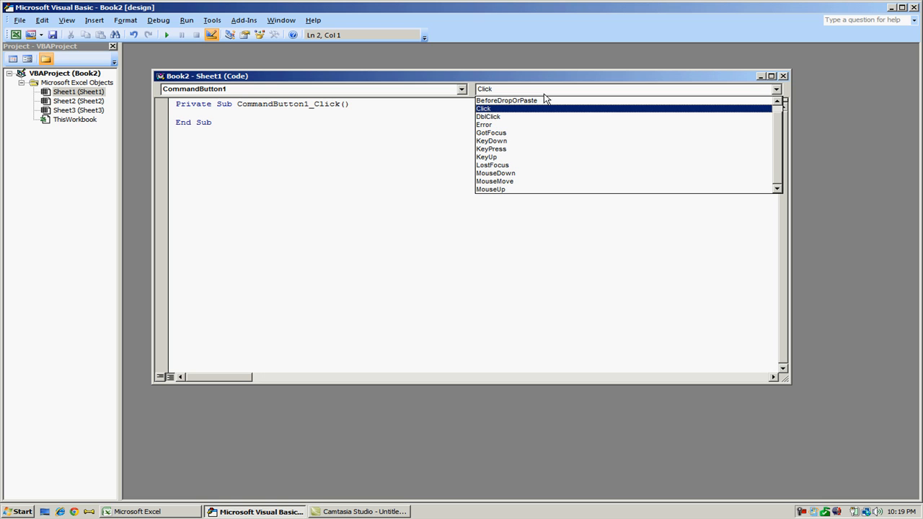
{"action": "mouse_move", "coordinate": [539, 124]}
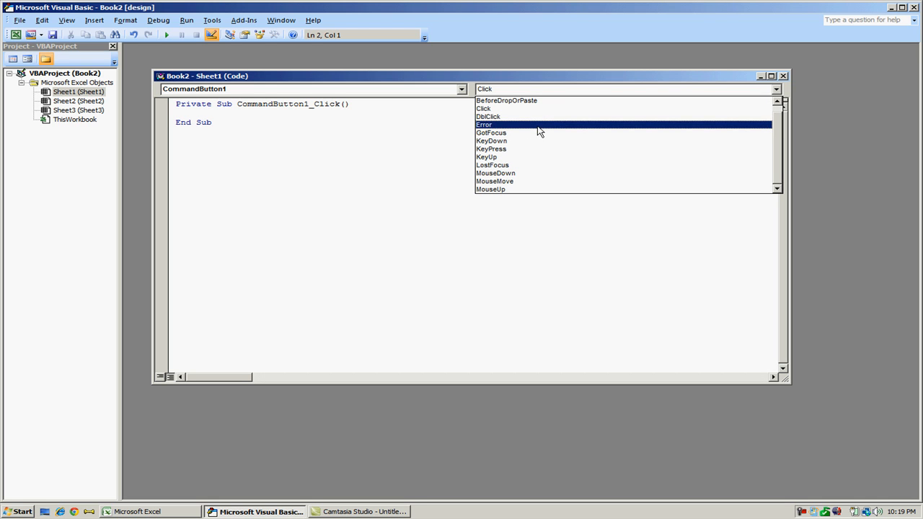
{"action": "mouse_move", "coordinate": [542, 117]}
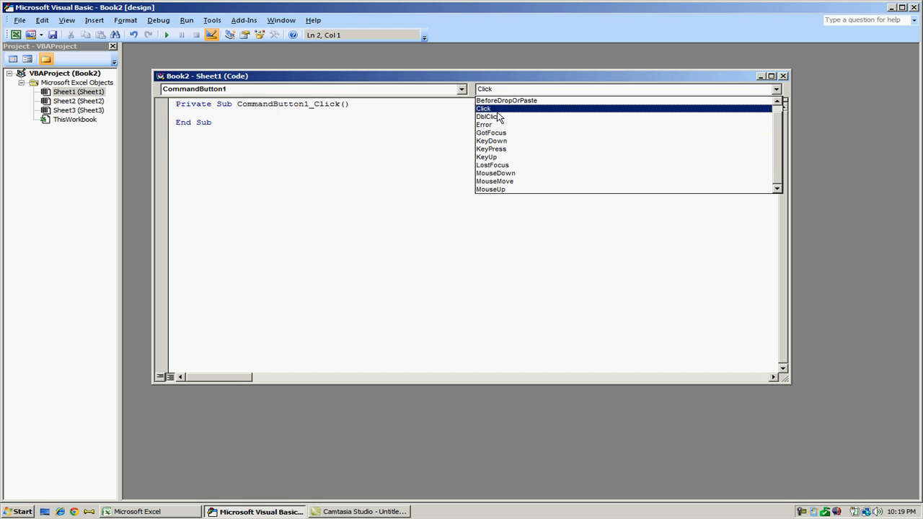
{"action": "left_click", "coordinate": [484, 108]}
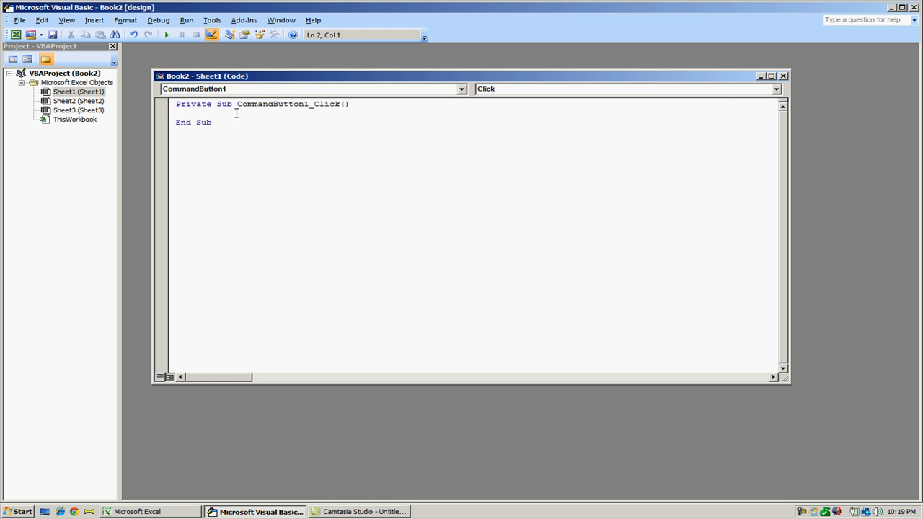
{"action": "left_click", "coordinate": [137, 511]}
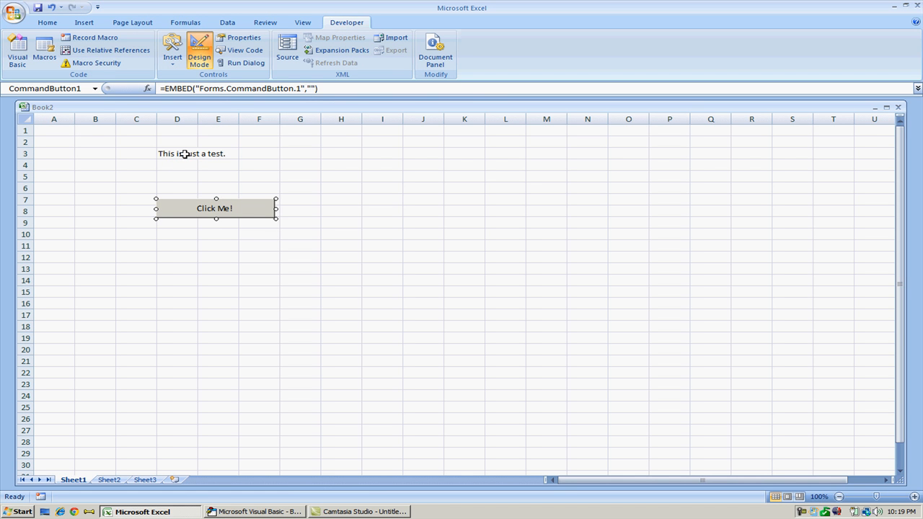
{"action": "left_click", "coordinate": [176, 153]}
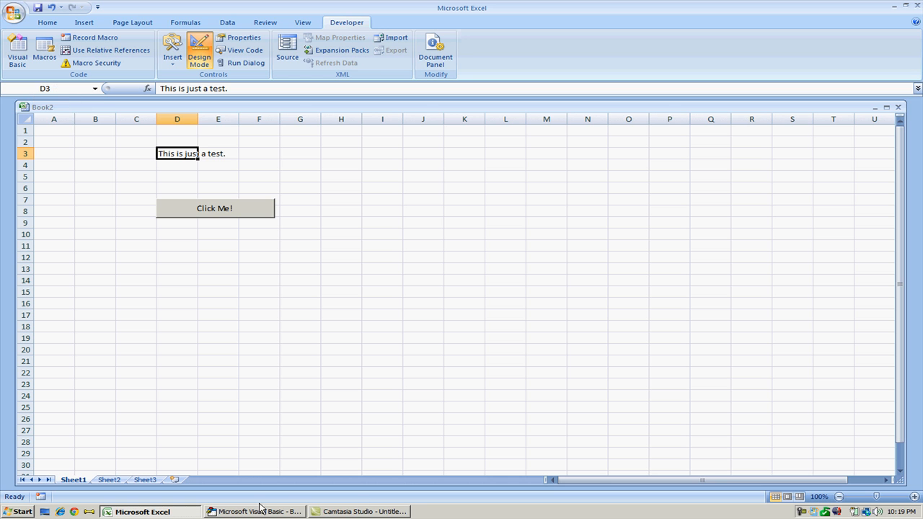
- Write MsgBox Sheets("Sheet1").Range("D3") inside CommandButton1_Click and switch back to Excel
{"action": "double_click", "coordinate": [214, 208]}
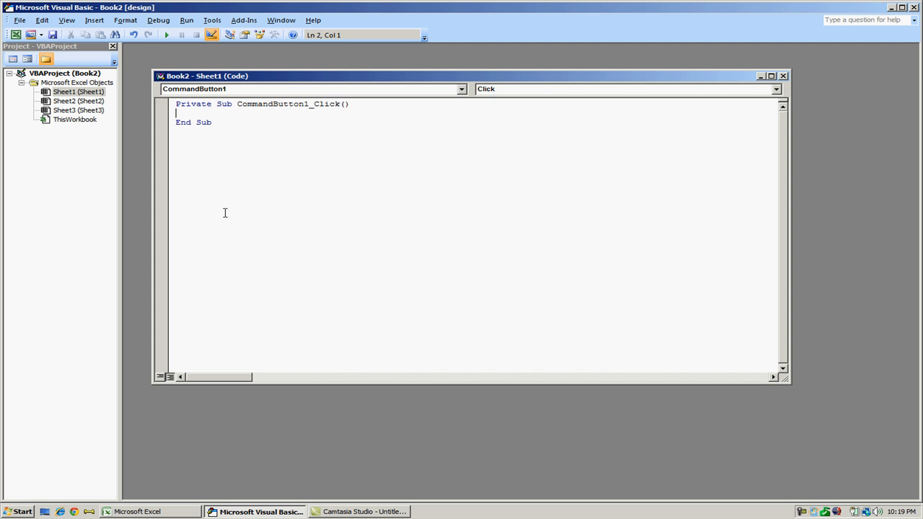
{"action": "type", "text": "msg"}
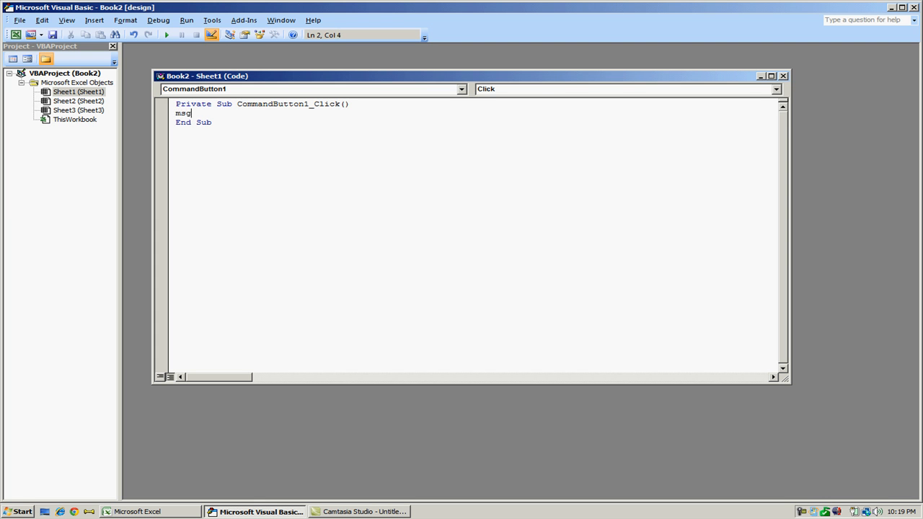
{"action": "type", "text": "box Sheet"}
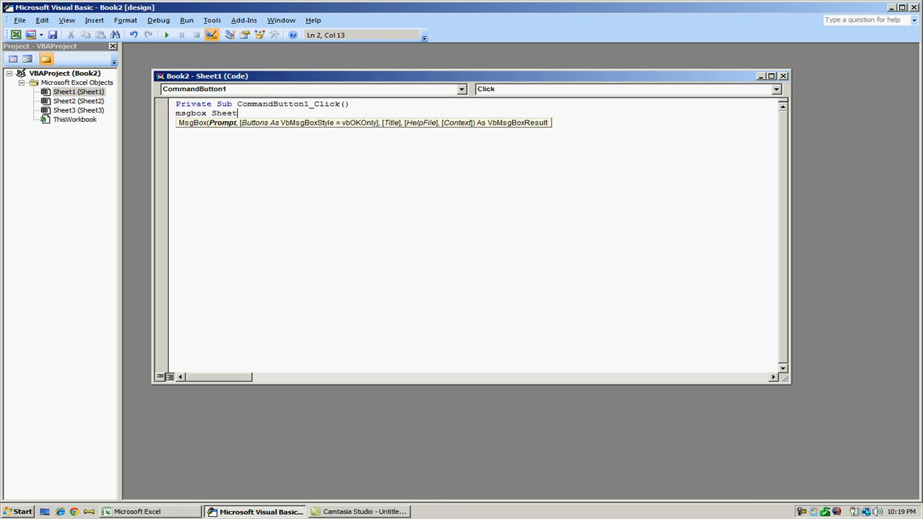
{"action": "type", "text": "s(\""}
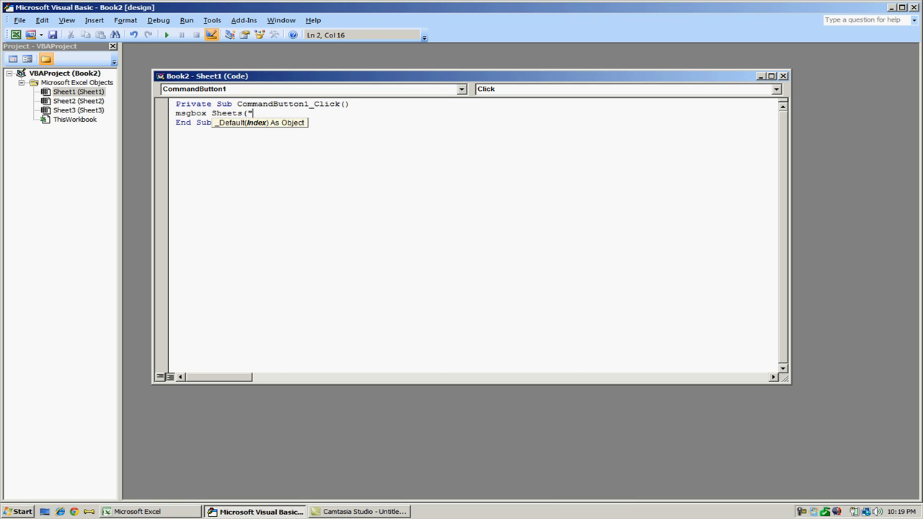
{"action": "type", "text": "Sheet1\""}
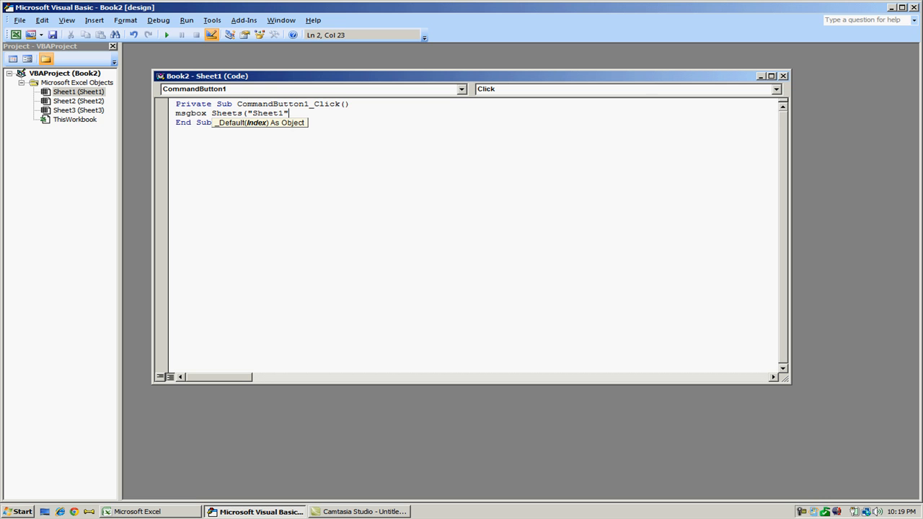
{"action": "type", "text": ".Range("}
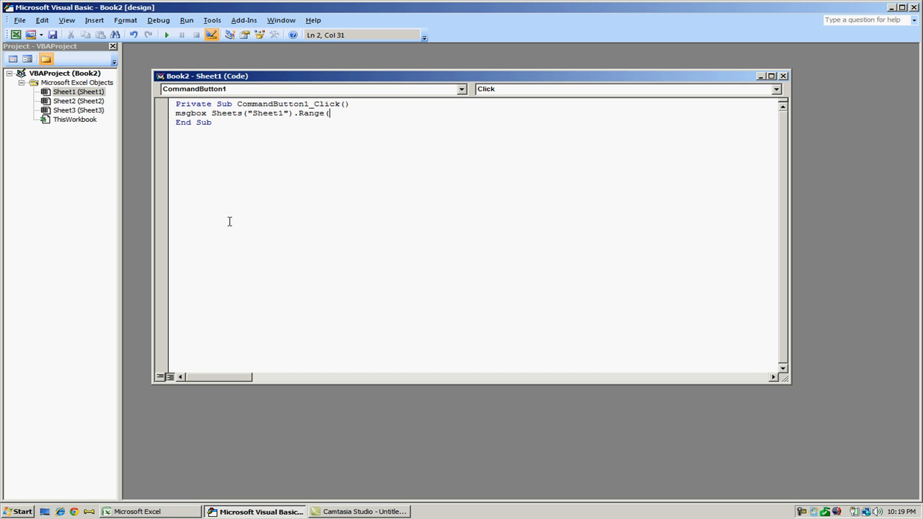
{"action": "left_click", "coordinate": [137, 510]}
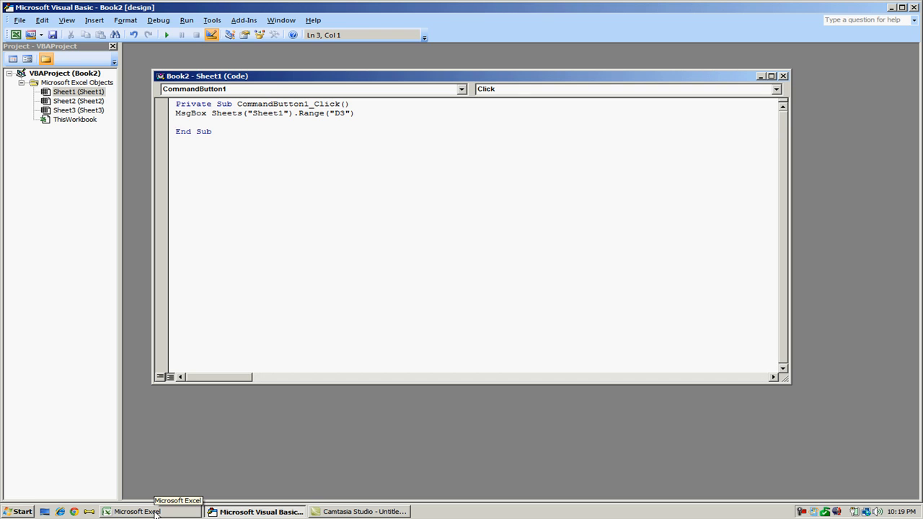
- Run the Click Me! button in Excel and dismiss its 'This is just a test.' message
{"action": "left_click", "coordinate": [137, 512]}
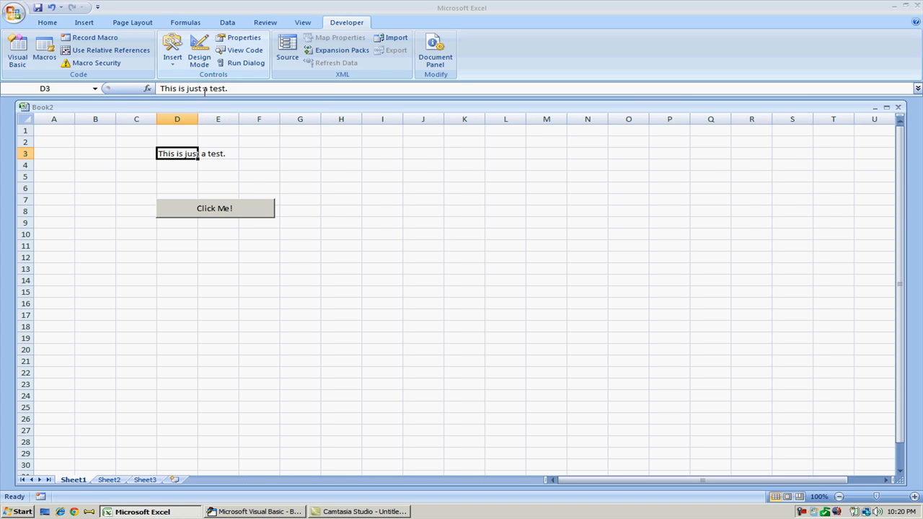
{"action": "left_click", "coordinate": [215, 207]}
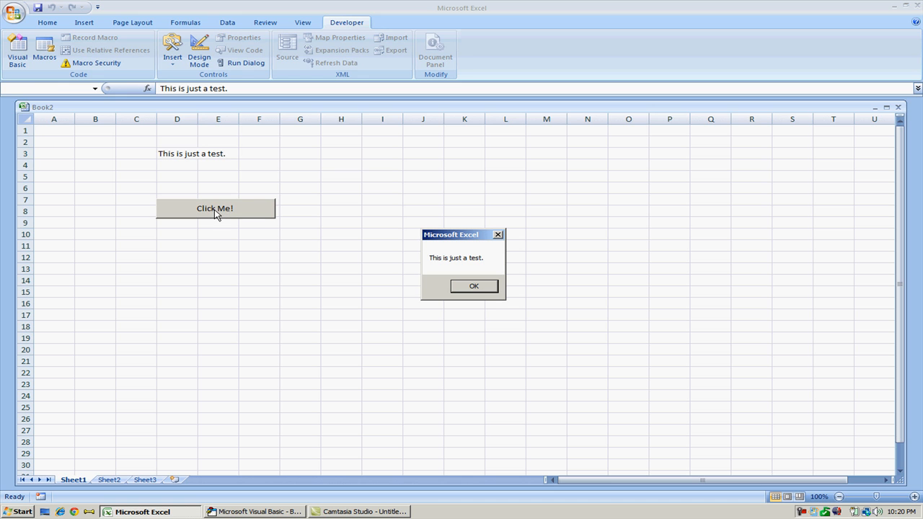
{"action": "mouse_move", "coordinate": [294, 244]}
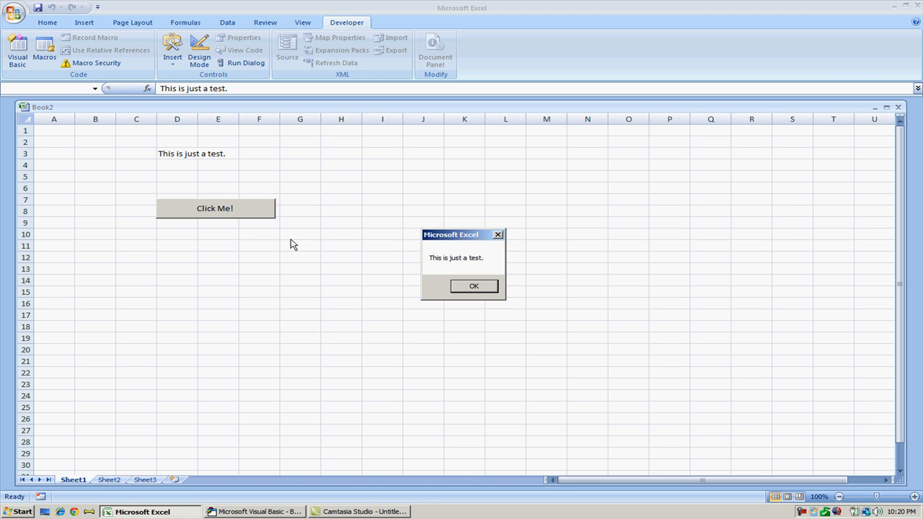
{"action": "mouse_move", "coordinate": [205, 164]}
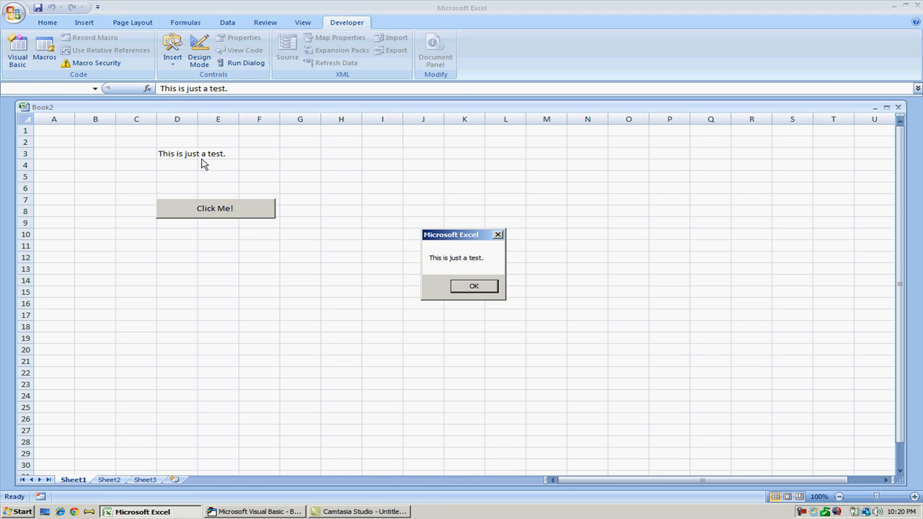
{"action": "left_click", "coordinate": [472, 286]}
{"action": "type", "text": "T"}
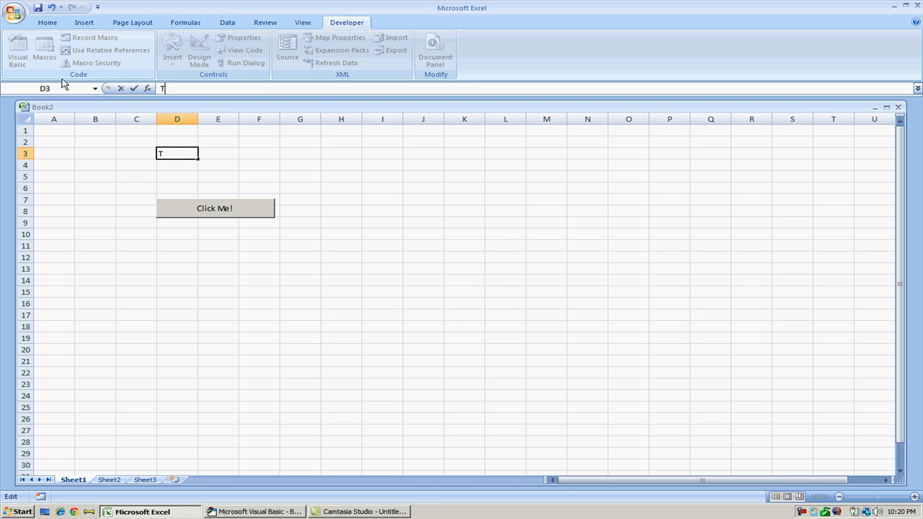
- Enter 'Test 2' in D3 and rerun Click Me! so the message reads 'Test 2'
{"action": "type", "text": "est 2"}
{"action": "key", "text": "Return"}
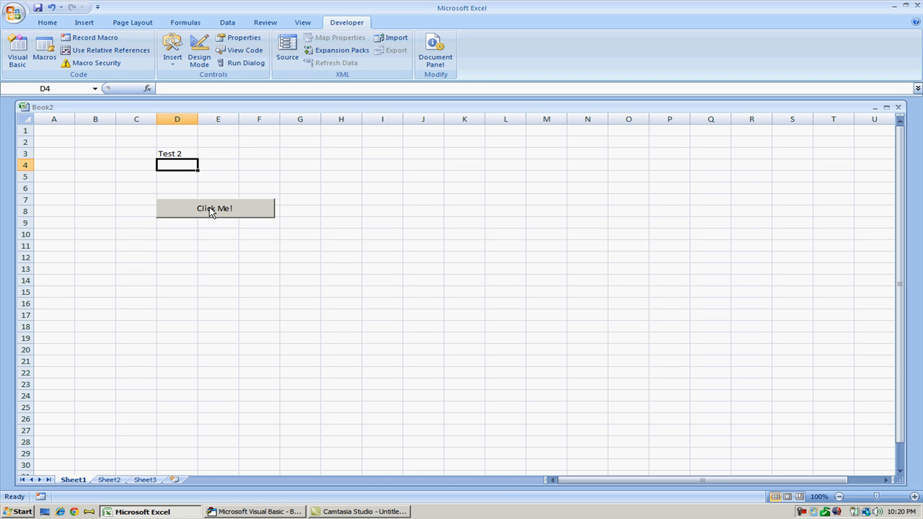
{"action": "left_click", "coordinate": [213, 208]}
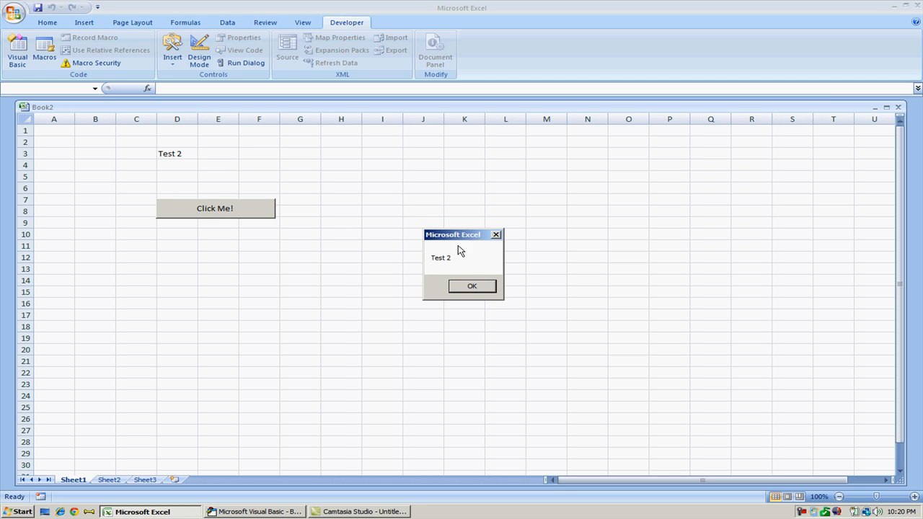